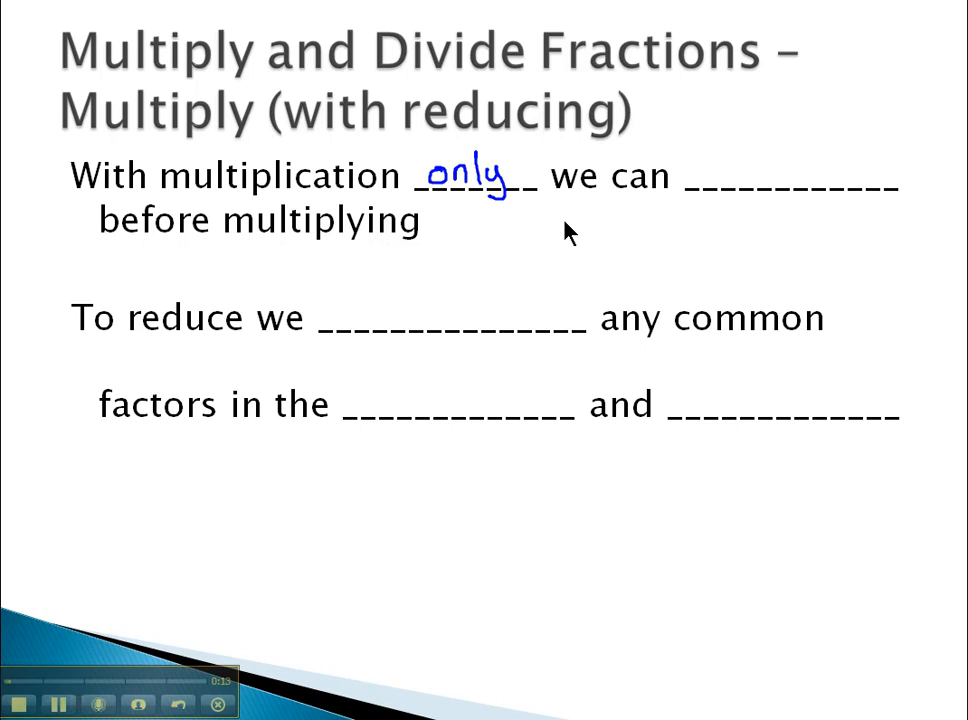
Handwrite 'only', 'reduce', 'divide out' and 'numerator' into the notes slide's blanks
{"action": "type", "text": "r"}
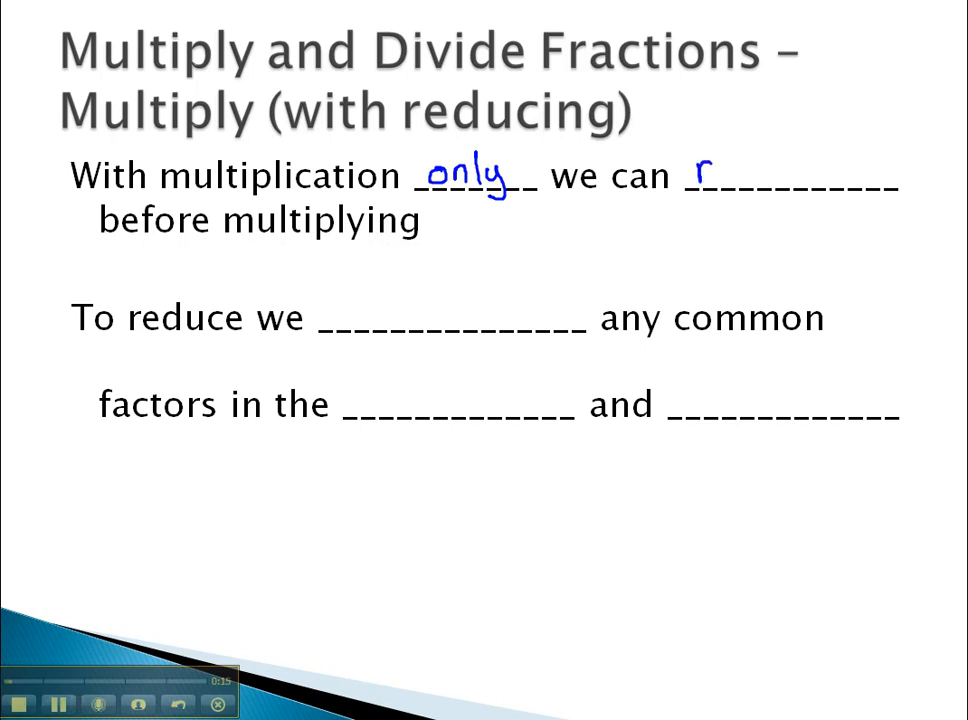
{"action": "type", "text": "reduc-"}
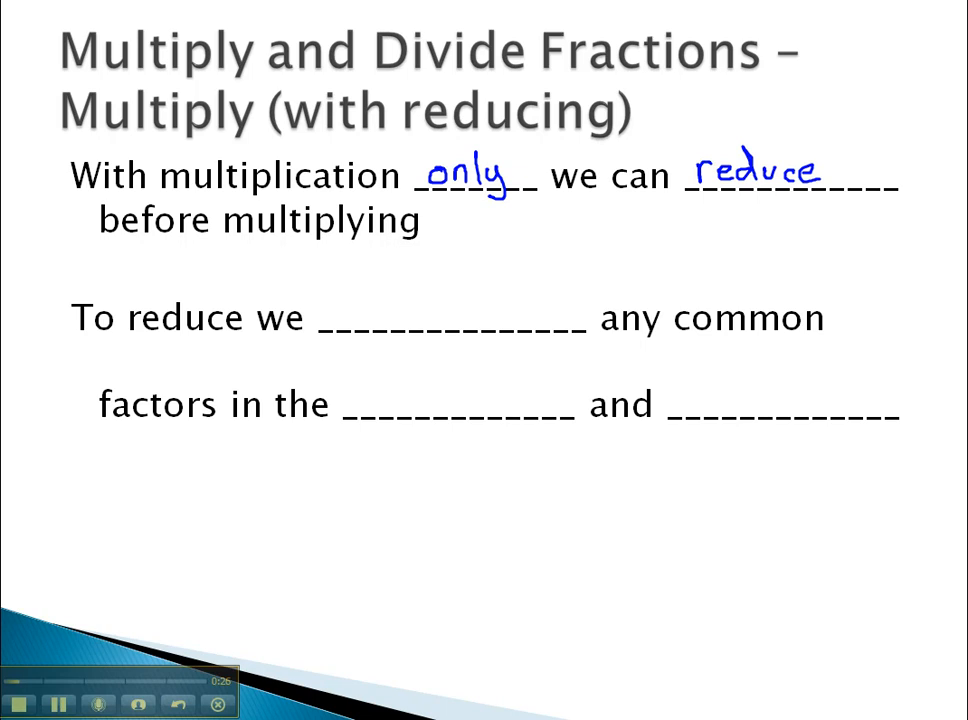
{"action": "mouse_move", "coordinate": [370, 337]}
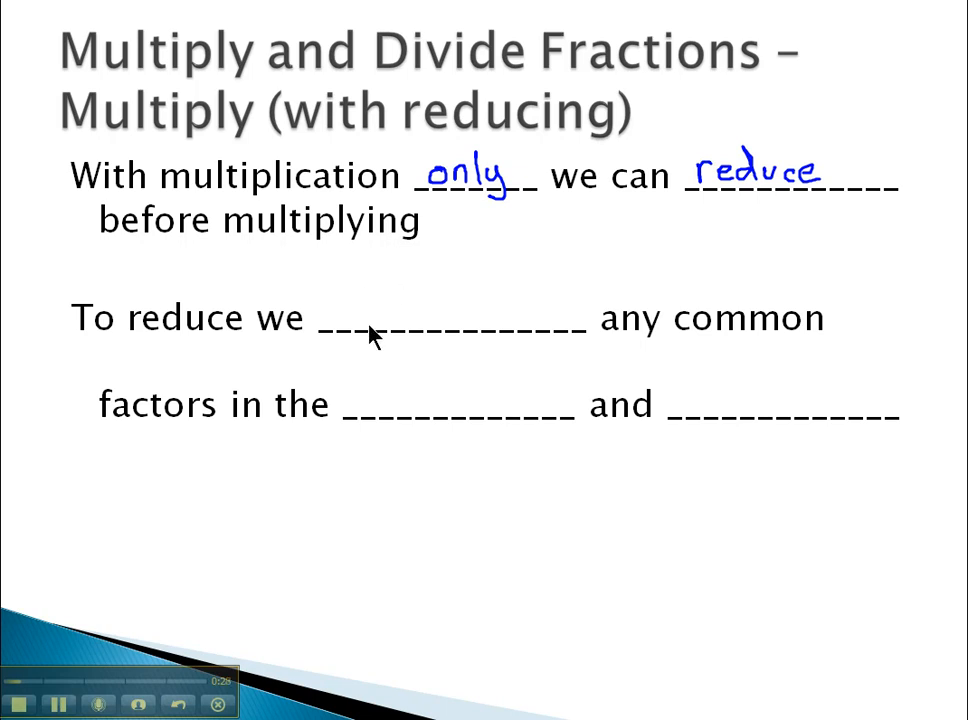
{"action": "type", "text": "divide out"}
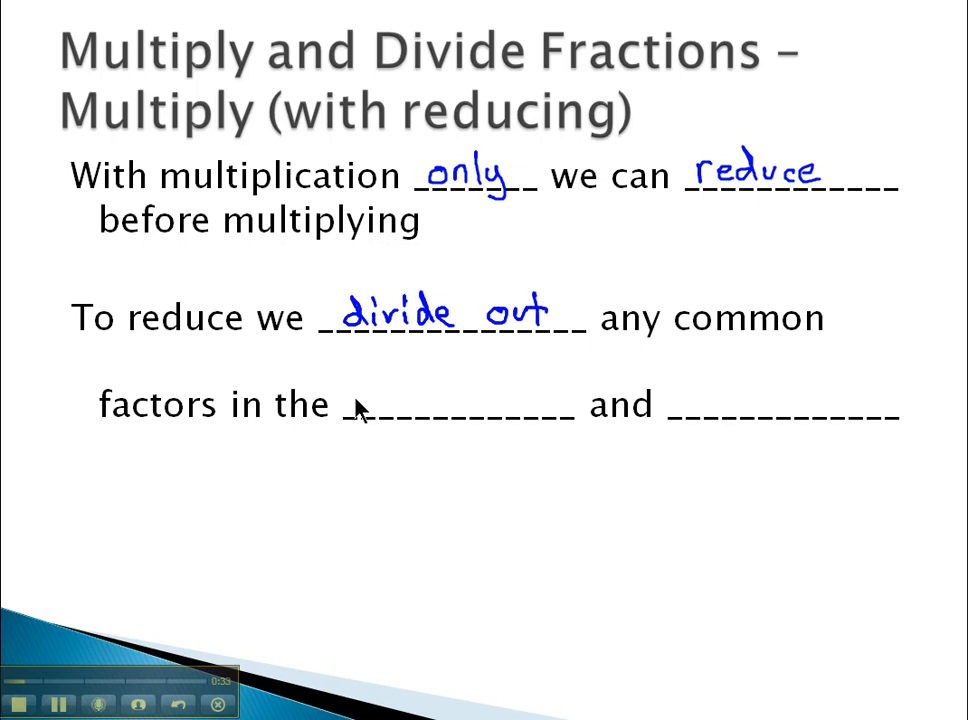
{"action": "type", "text": "nume"}
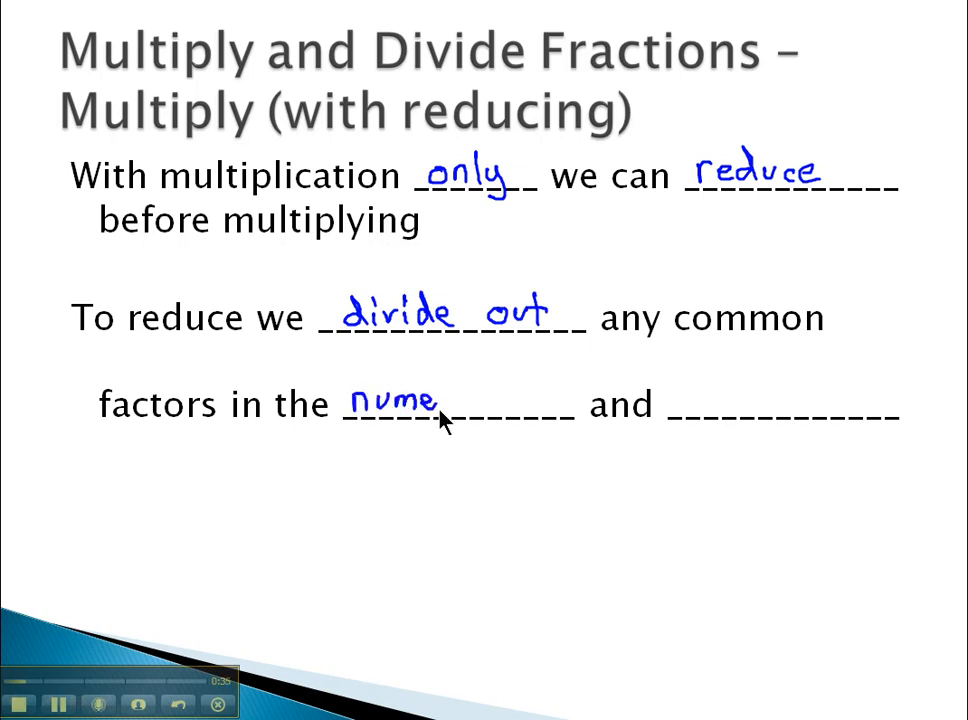
{"action": "type", "text": "rator"}
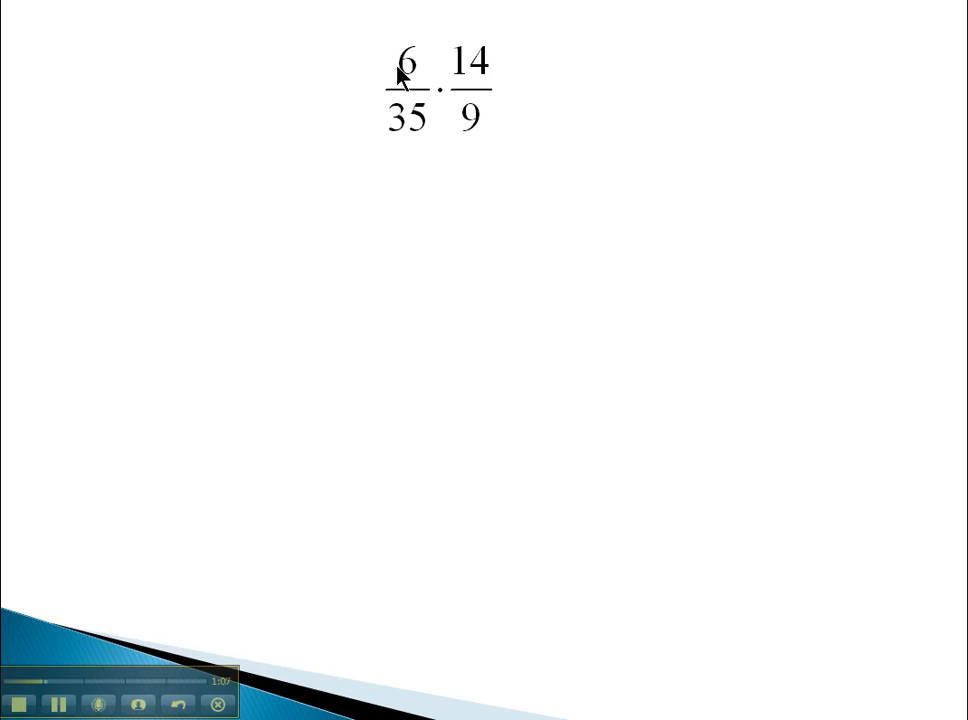
{"action": "mouse_move", "coordinate": [518, 130]}
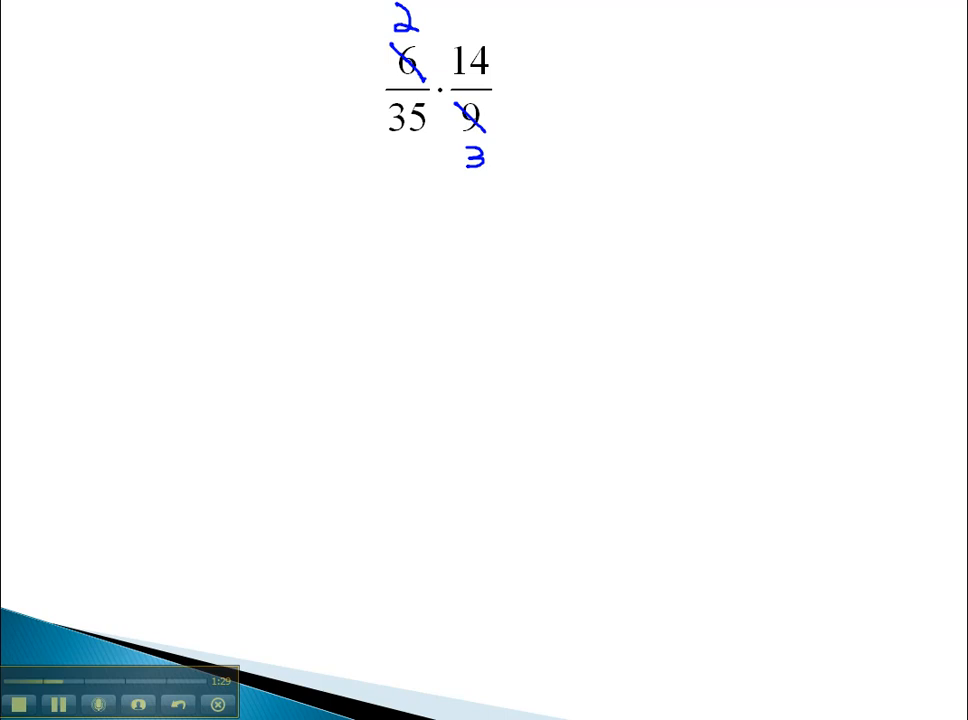
{"action": "mouse_move", "coordinate": [455, 185]}
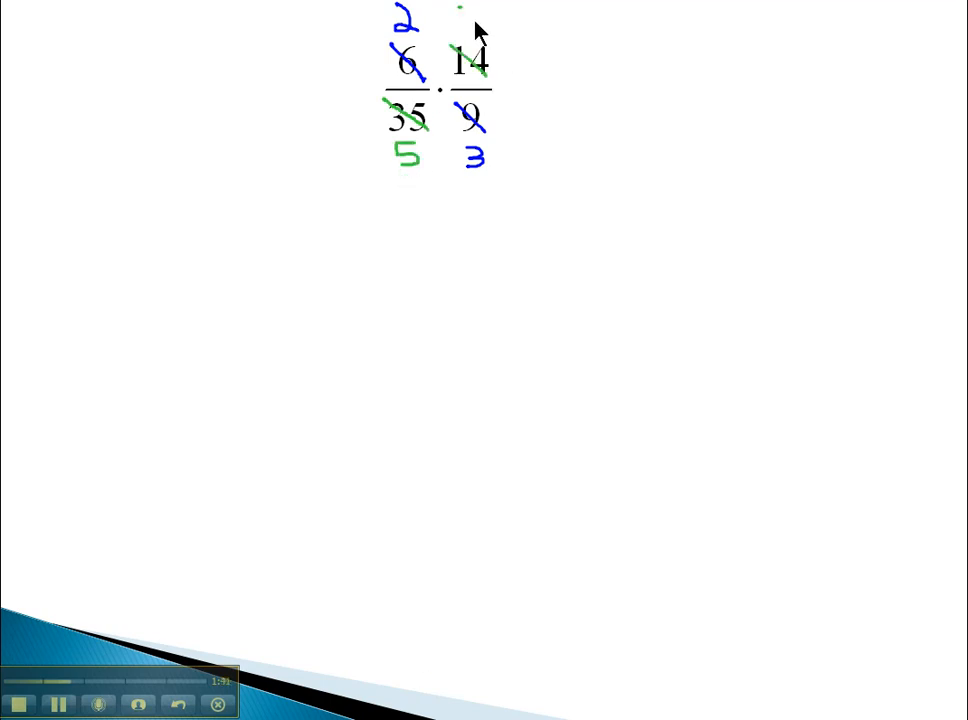
Write the reduced 2 while cross-reducing 6/35 × 14/9 to 2/5 × 2/3
{"action": "type", "text": "2"}
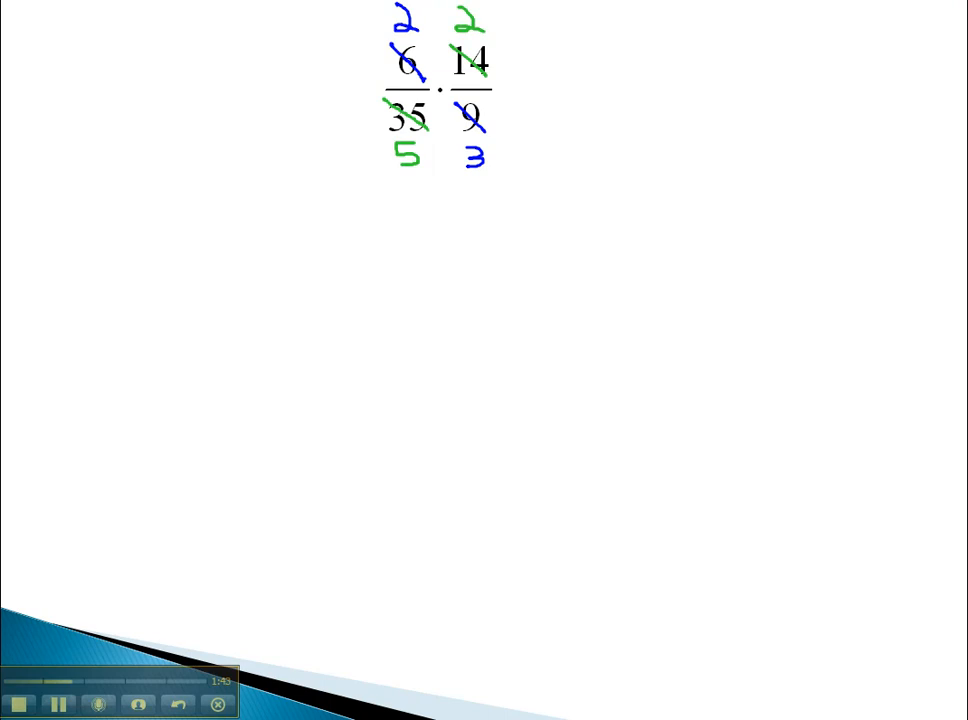
{"action": "mouse_move", "coordinate": [540, 75]}
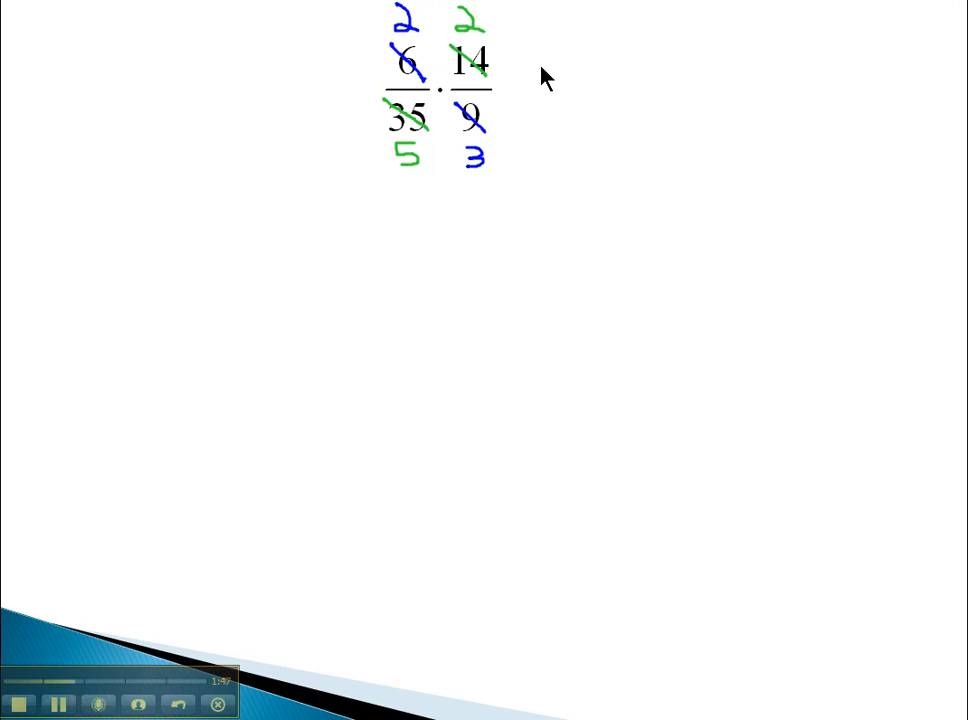
Write '= 4/15' after the reduced problem and box the answer
{"action": "left_click_drag", "start_coordinate": [515, 90], "coordinate": [548, 98]}
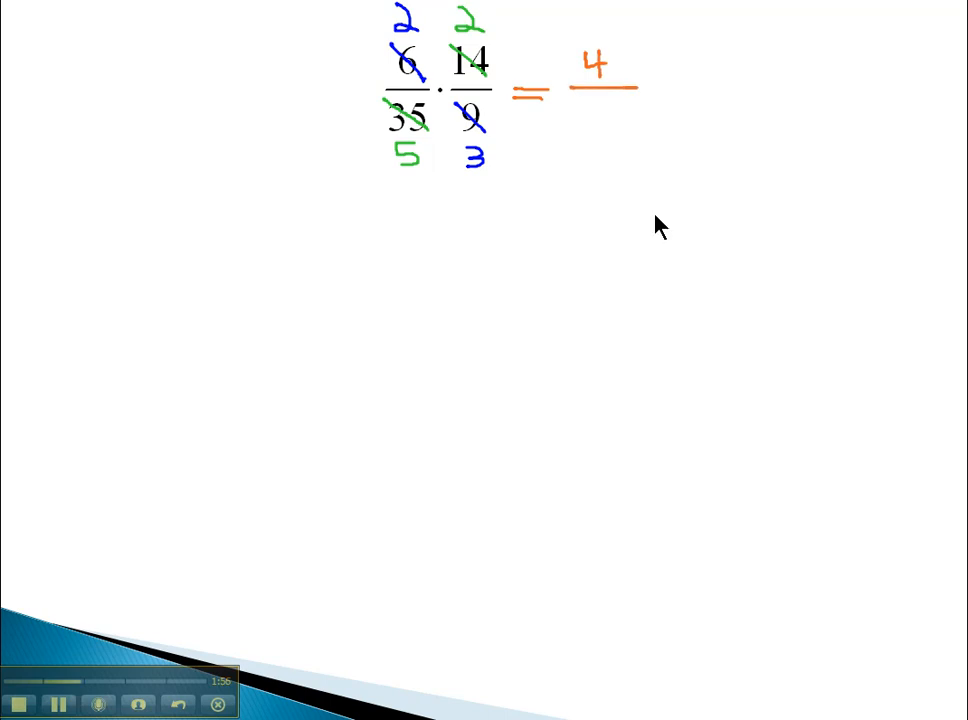
{"action": "mouse_move", "coordinate": [588, 128]}
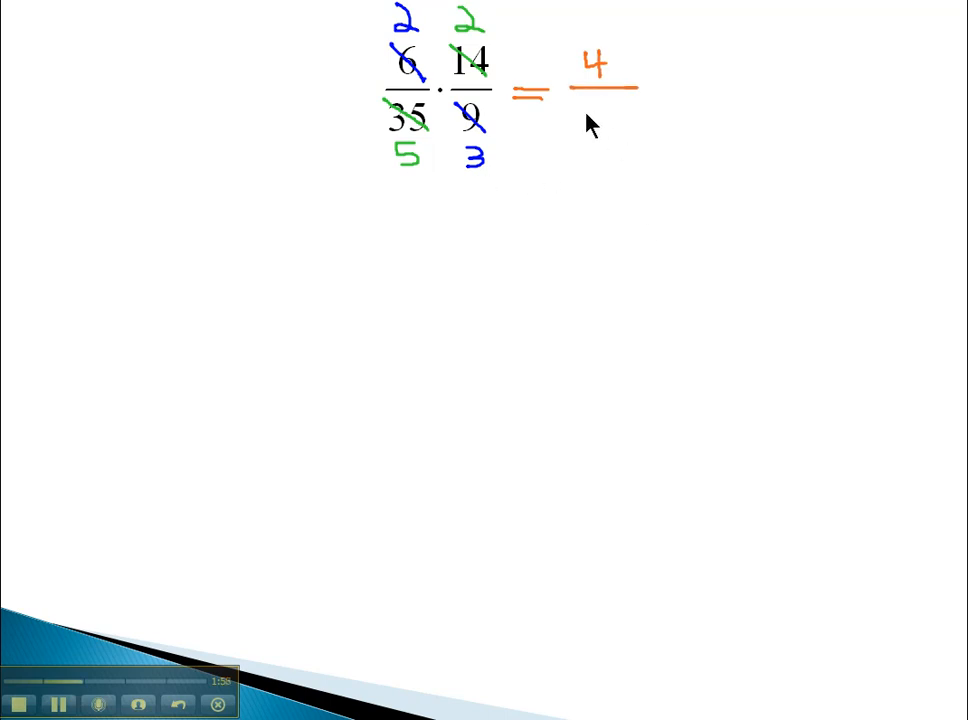
{"action": "left_click_drag", "start_coordinate": [580, 105], "coordinate": [595, 130]}
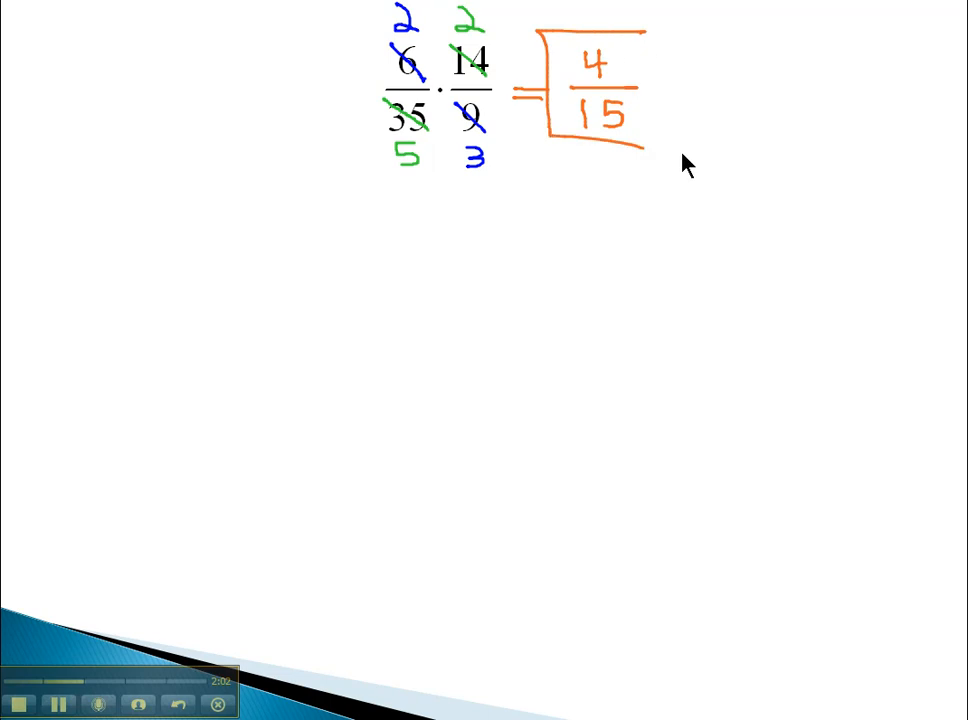
{"action": "left_click_drag", "start_coordinate": [645, 35], "coordinate": [680, 155]}
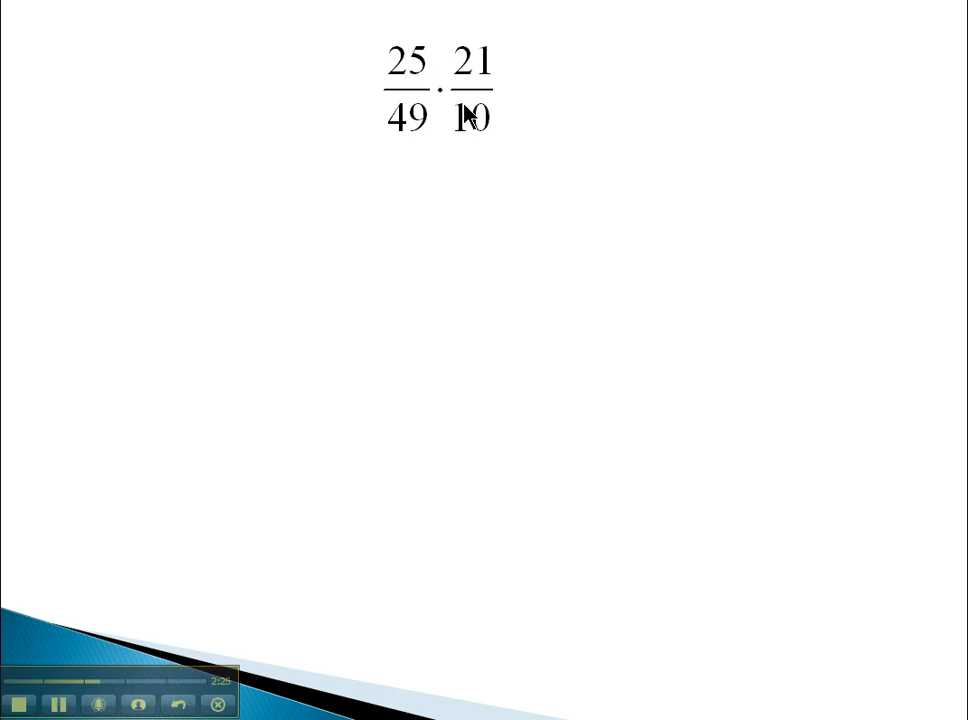
{"action": "mouse_move", "coordinate": [476, 122]}
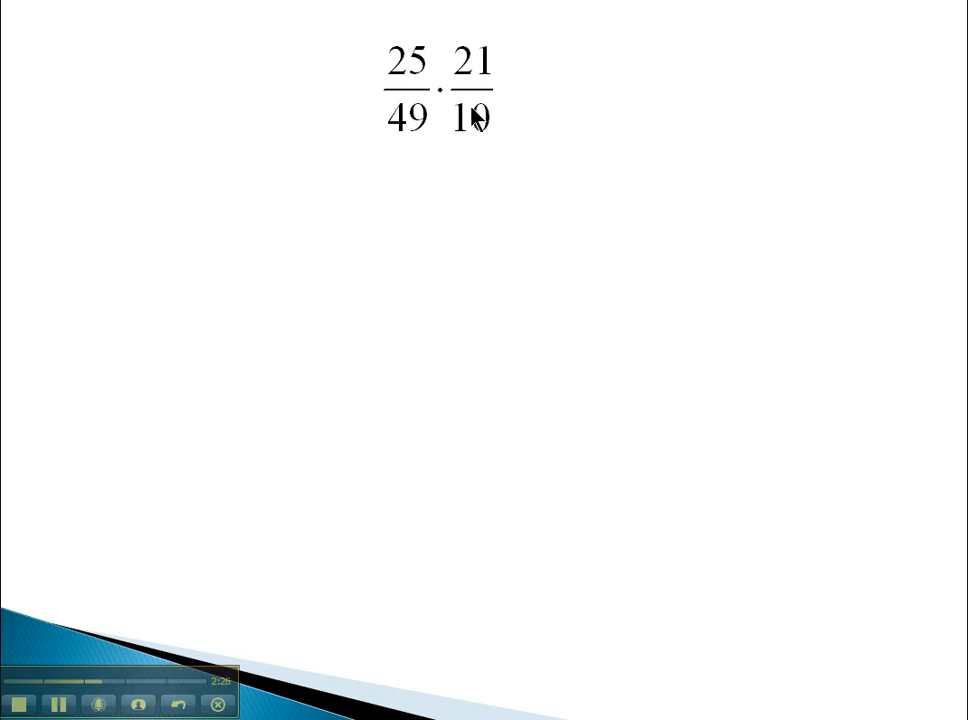
{"action": "mouse_move", "coordinate": [393, 61]}
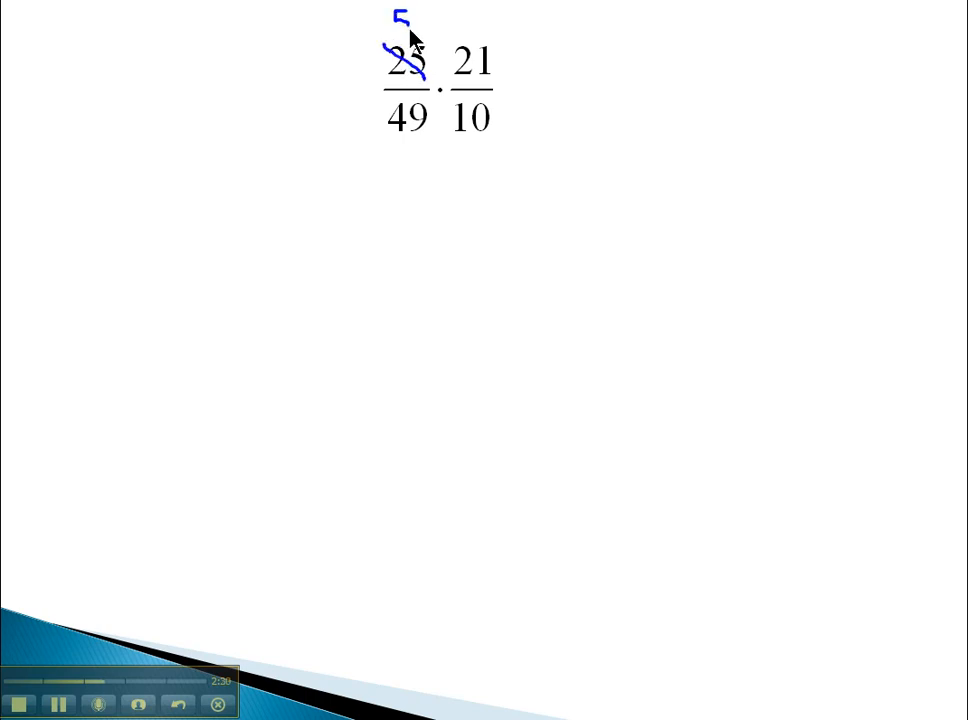
Cross out 10, 21 and 49 and write the reduced 2, 3 and 7
{"action": "left_click_drag", "start_coordinate": [450, 95], "coordinate": [495, 130]}
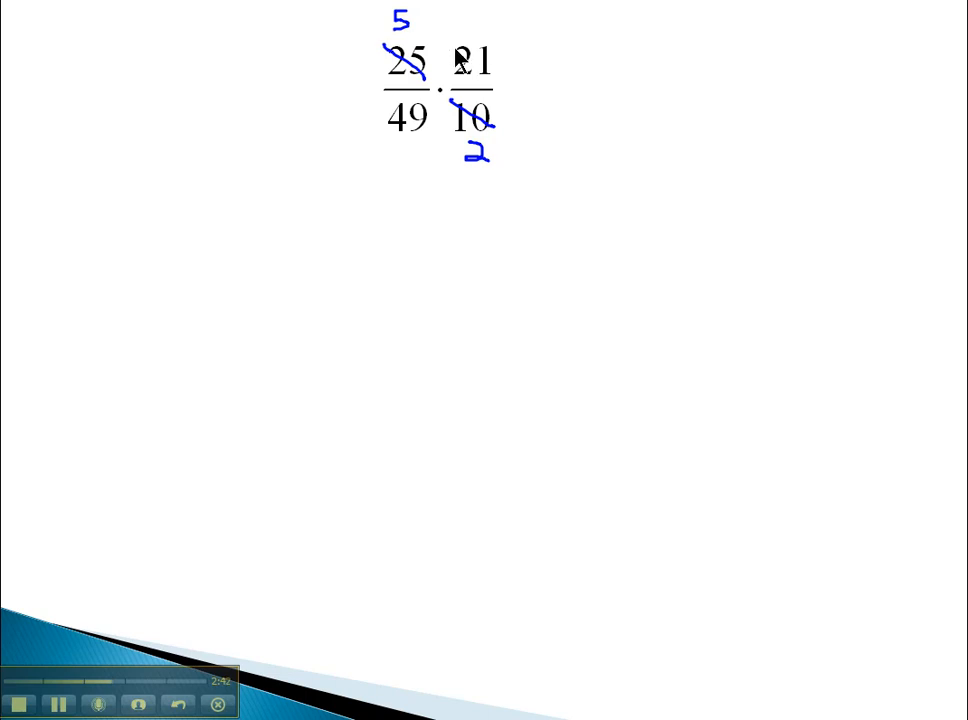
{"action": "left_click_drag", "start_coordinate": [455, 50], "coordinate": [490, 80]}
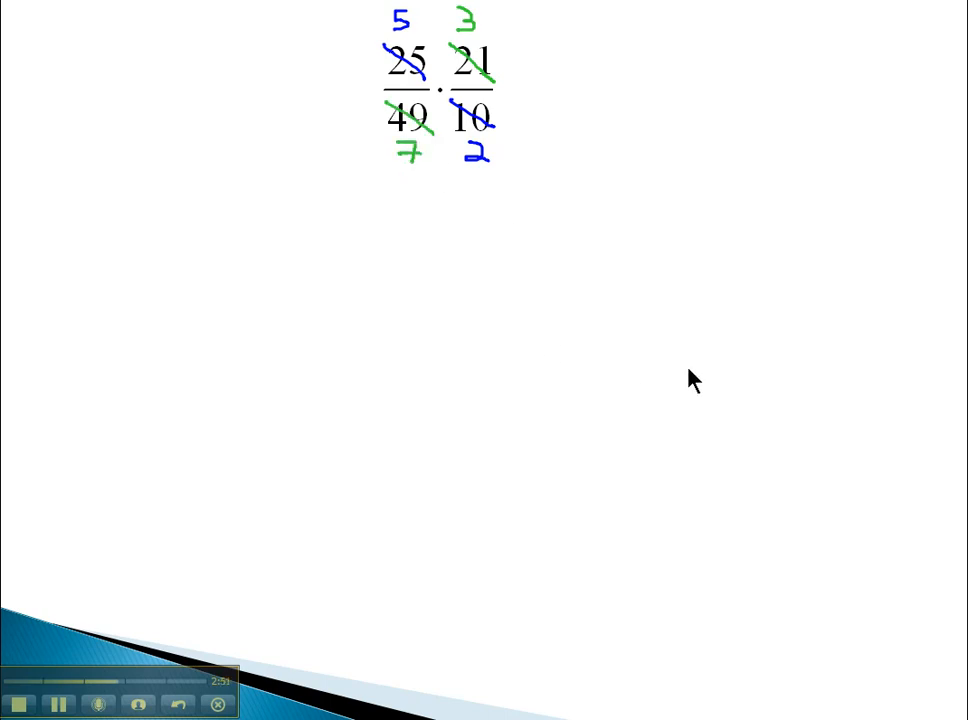
{"action": "mouse_move", "coordinate": [555, 90]}
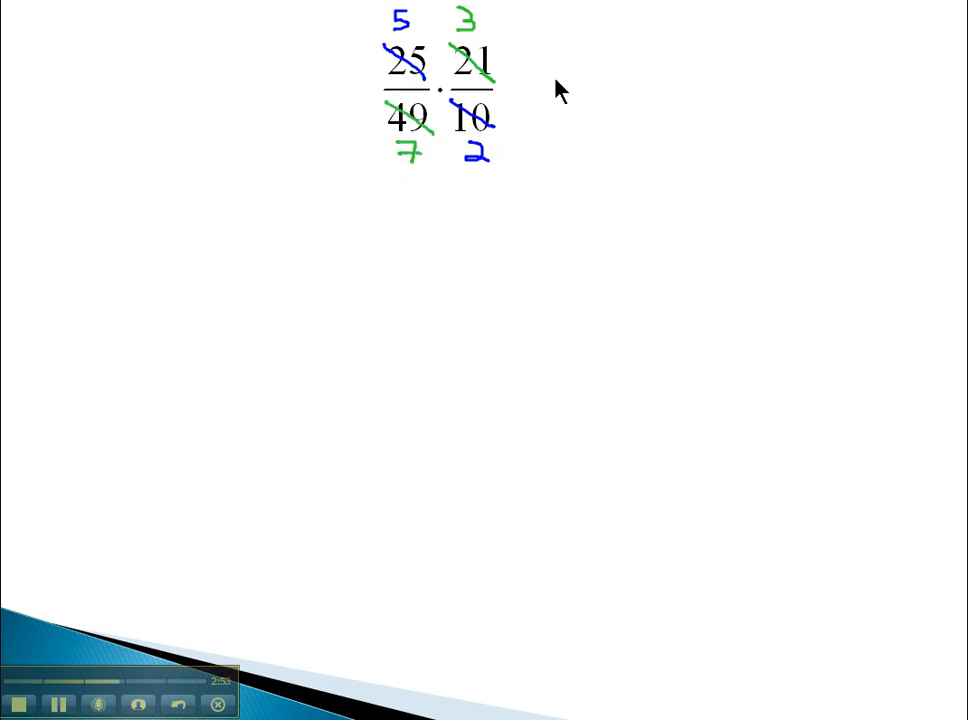
Add multiplication dots, write '= 15/14' and circle the answer
{"action": "left_click_drag", "start_coordinate": [515, 90], "coordinate": [555, 100]}
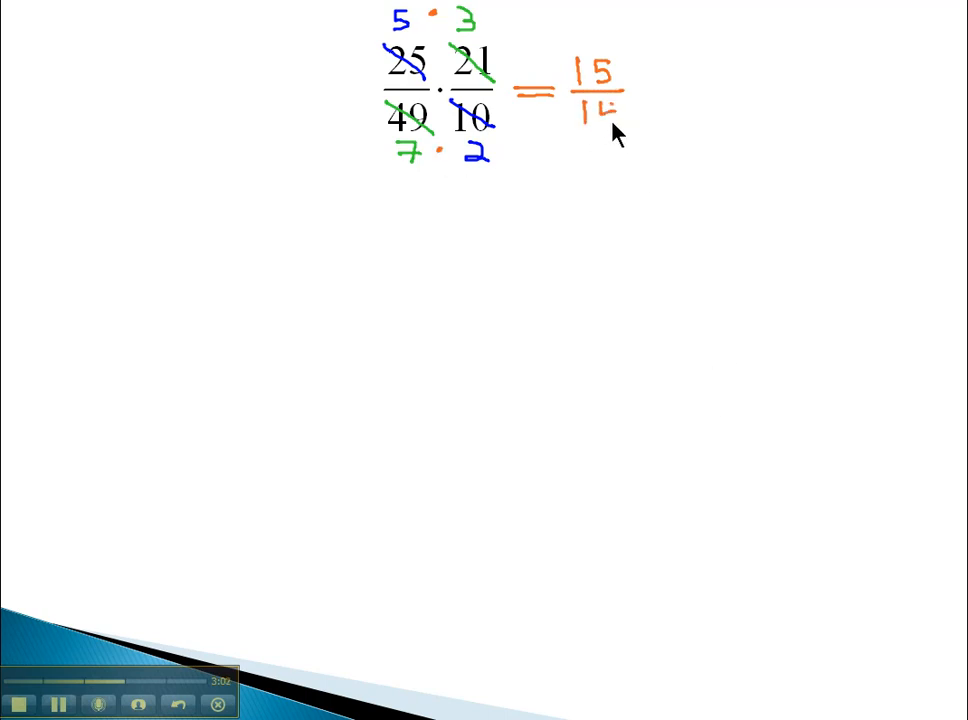
{"action": "left_click_drag", "start_coordinate": [600, 50], "coordinate": [600, 120]}
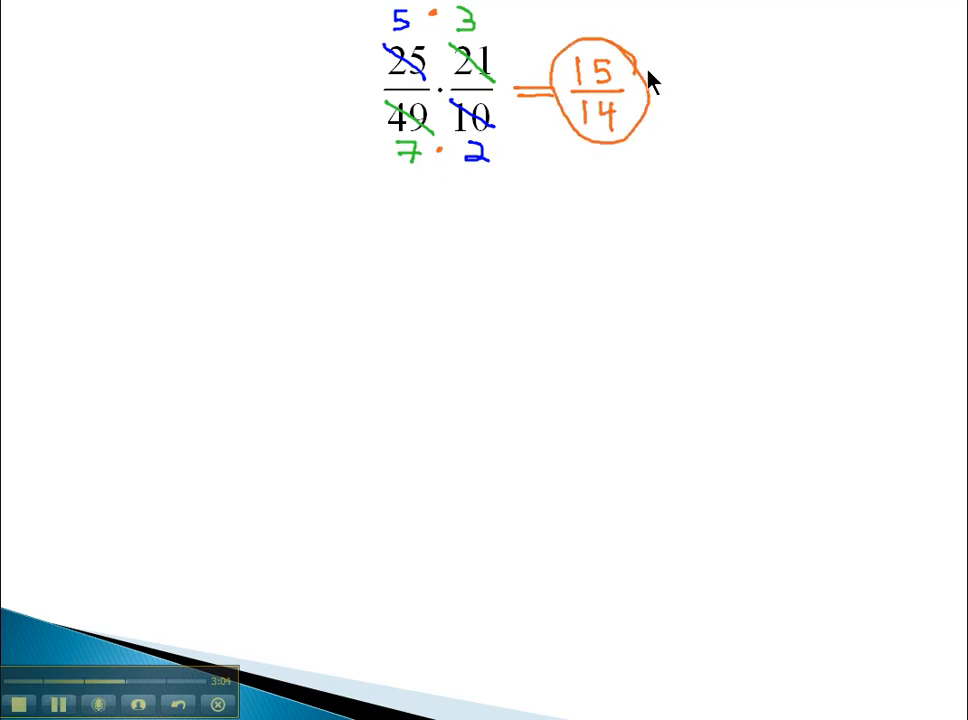